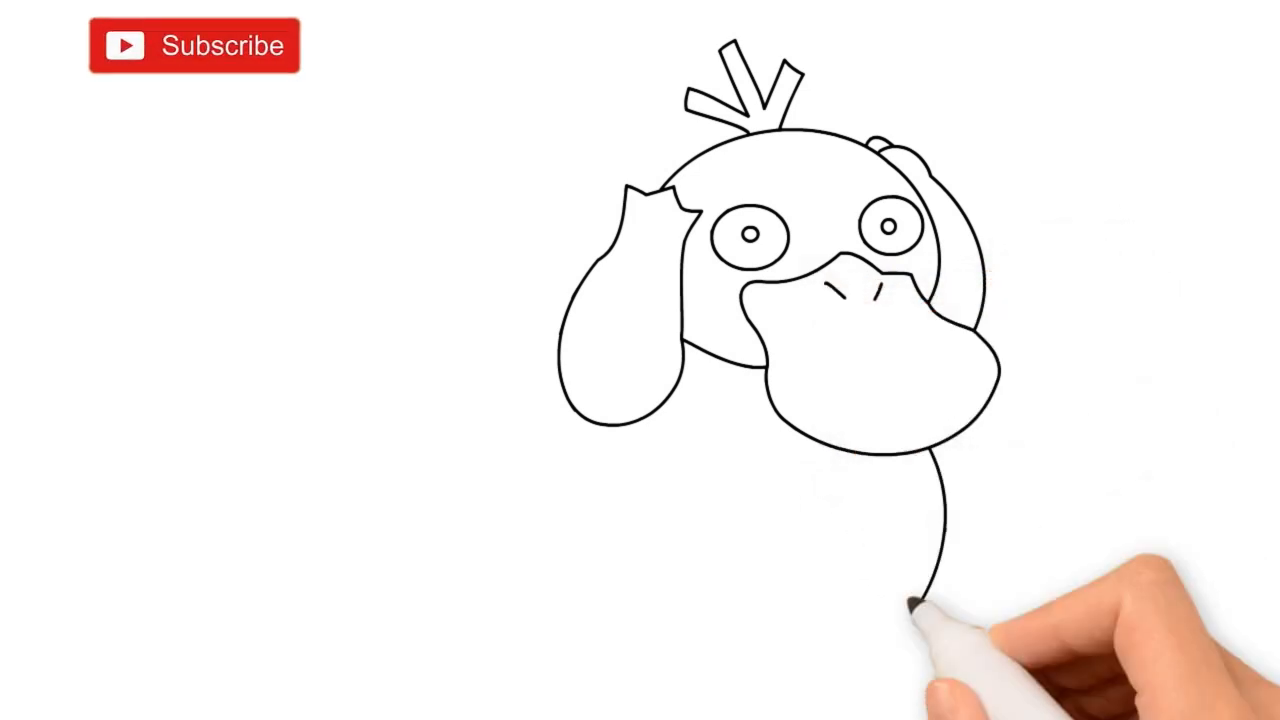
left_click(194, 46)
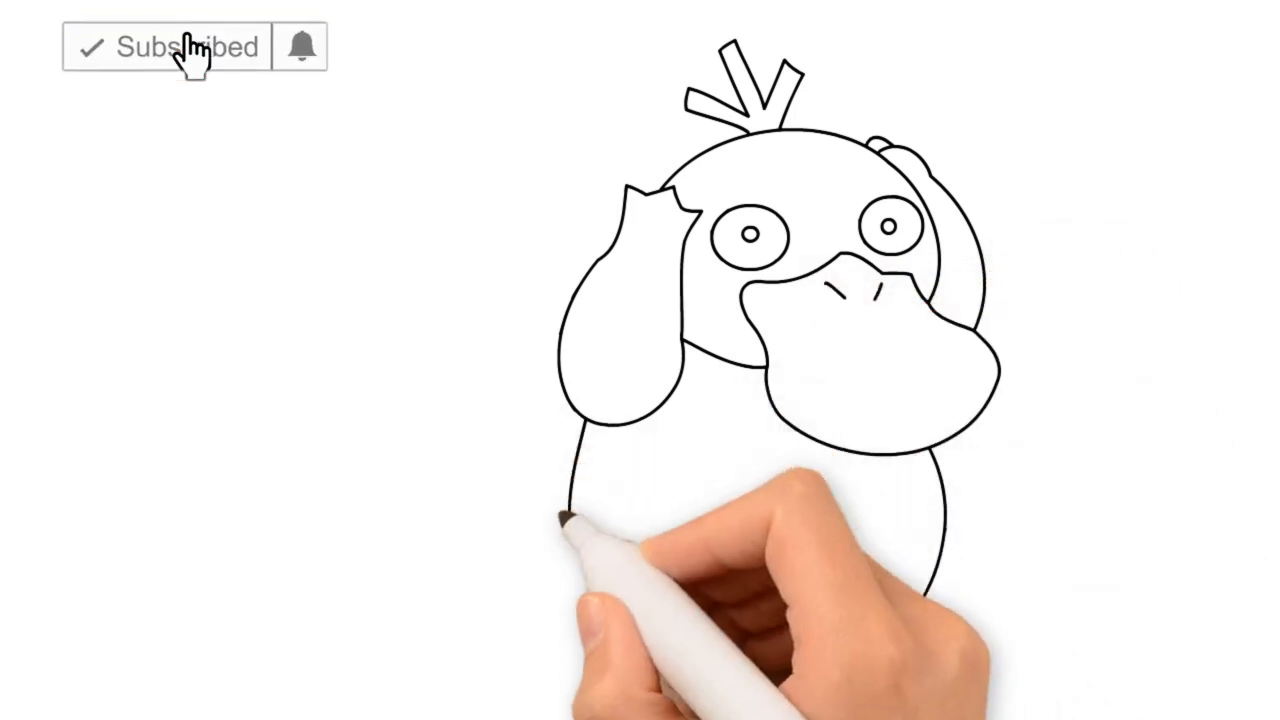
left_click(300, 47)
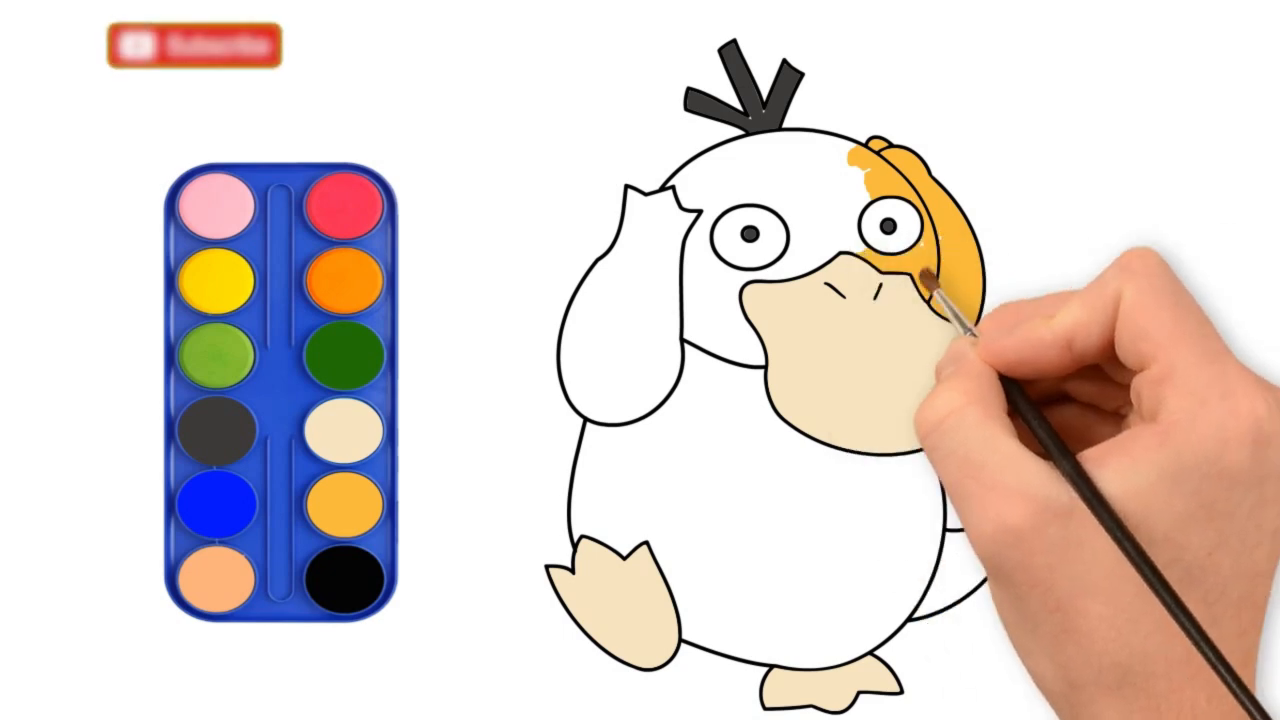
left_click(192, 47)
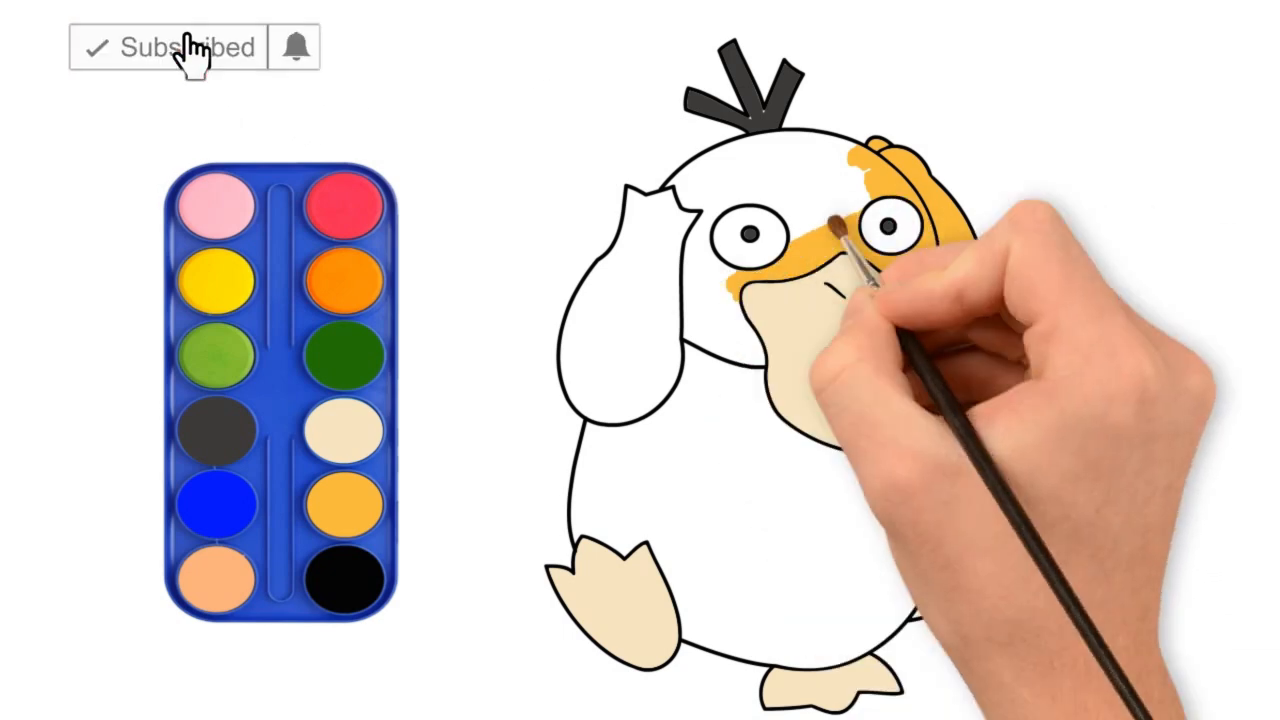